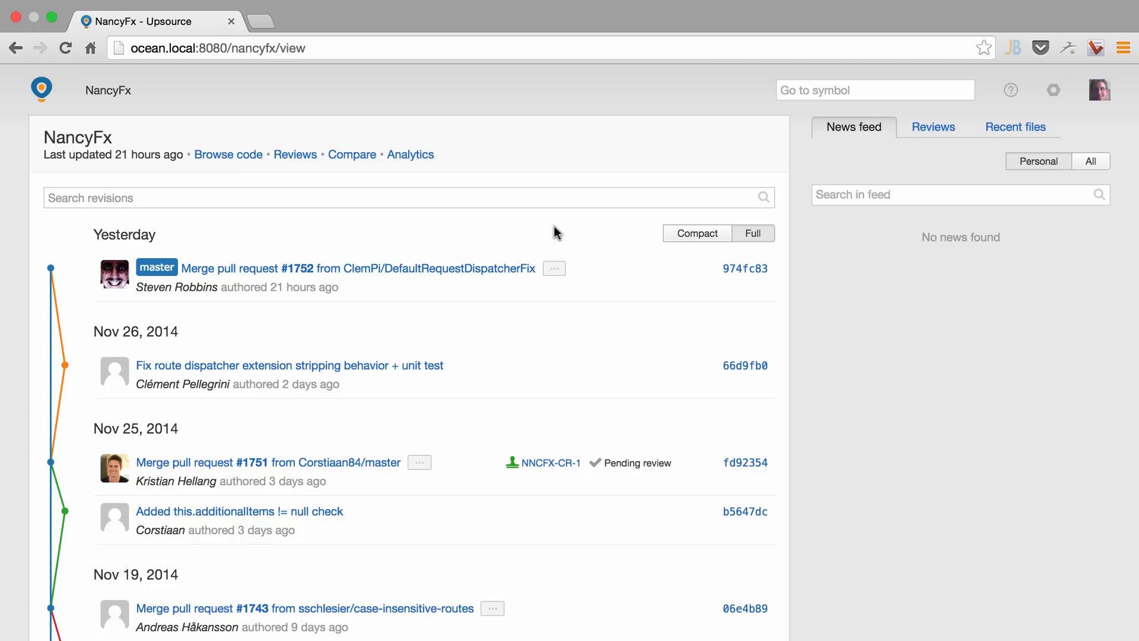
scroll("down", 3)
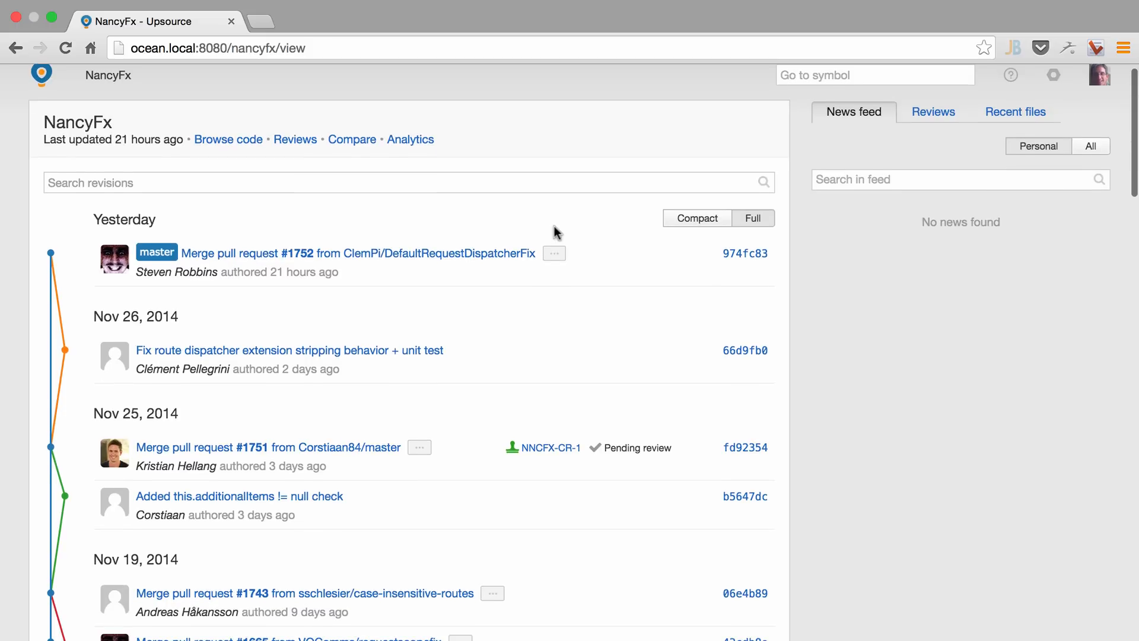
scroll("down", 3)
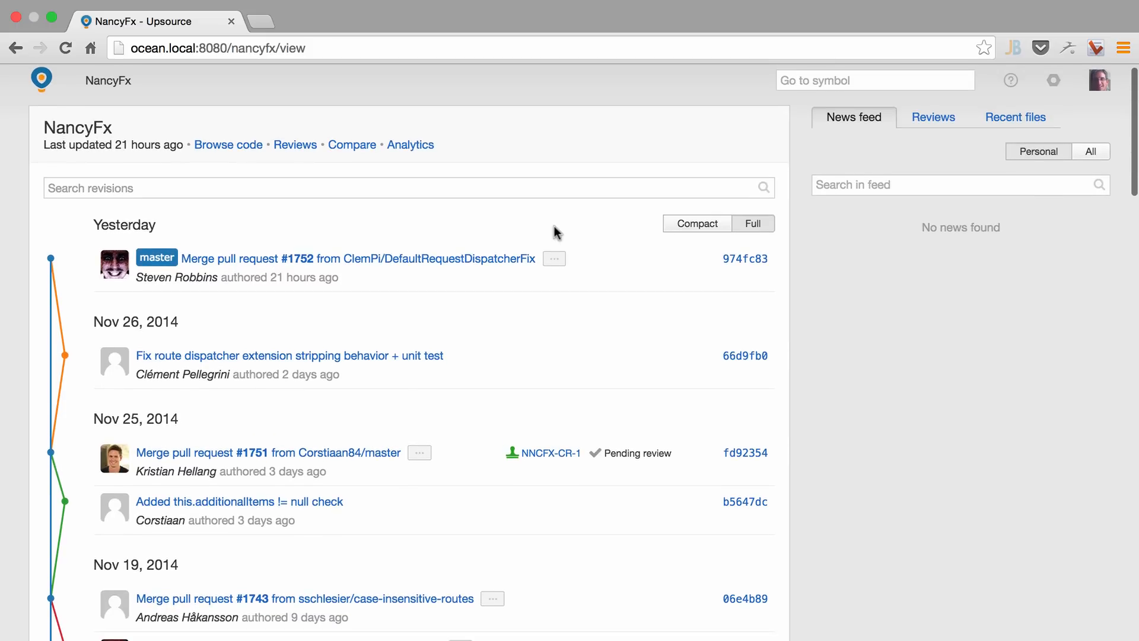
scroll("down", 3)
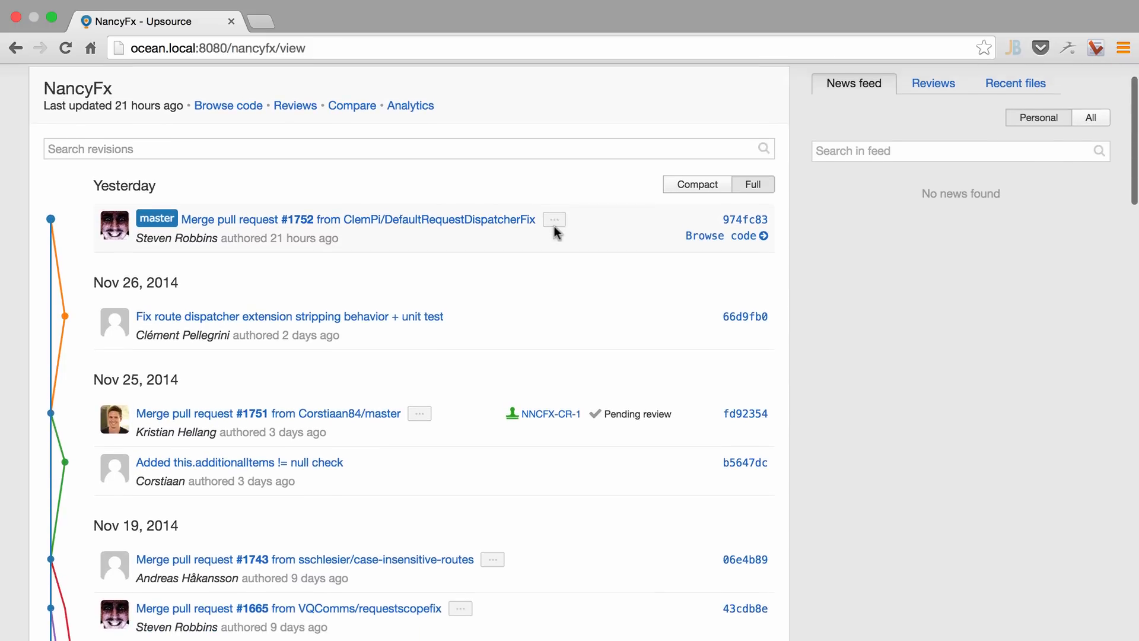
scroll("down", 3)
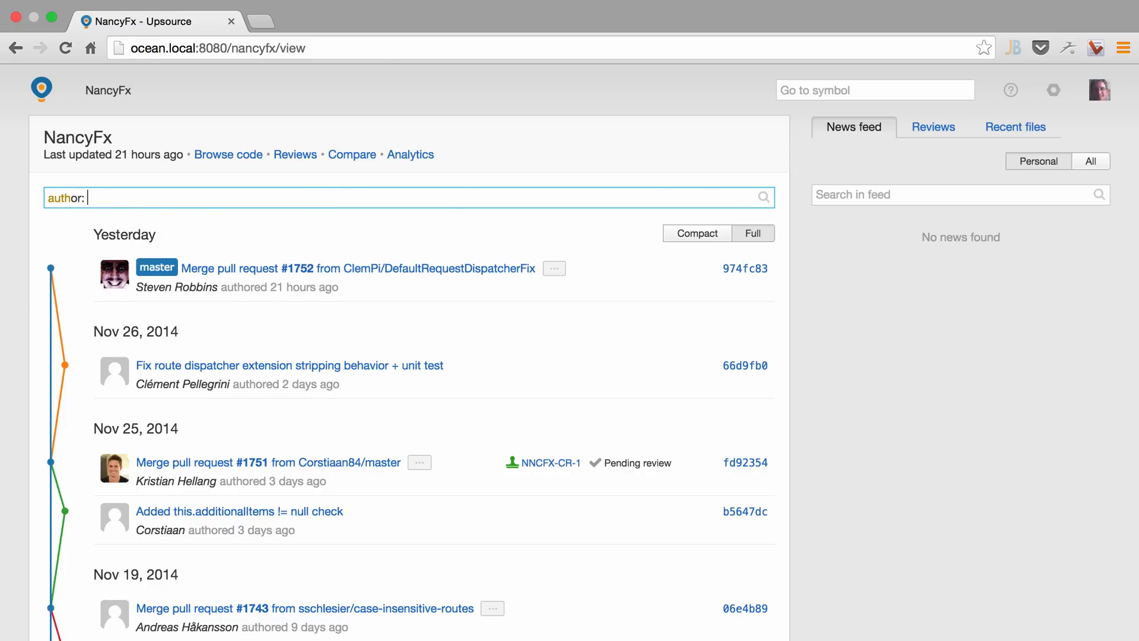
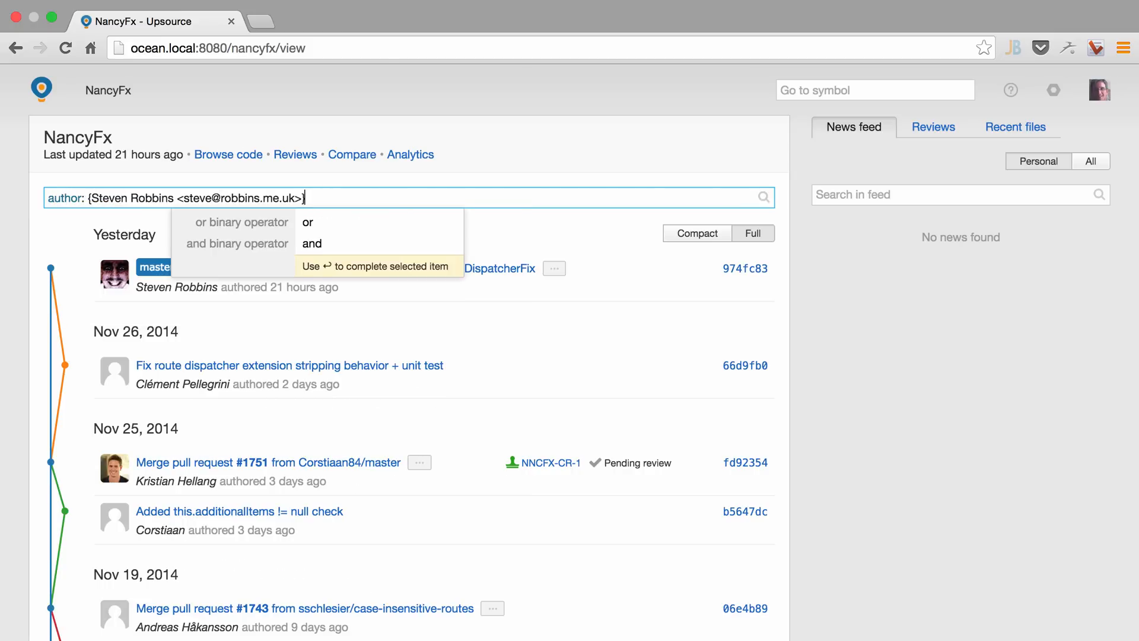
type("and tests")
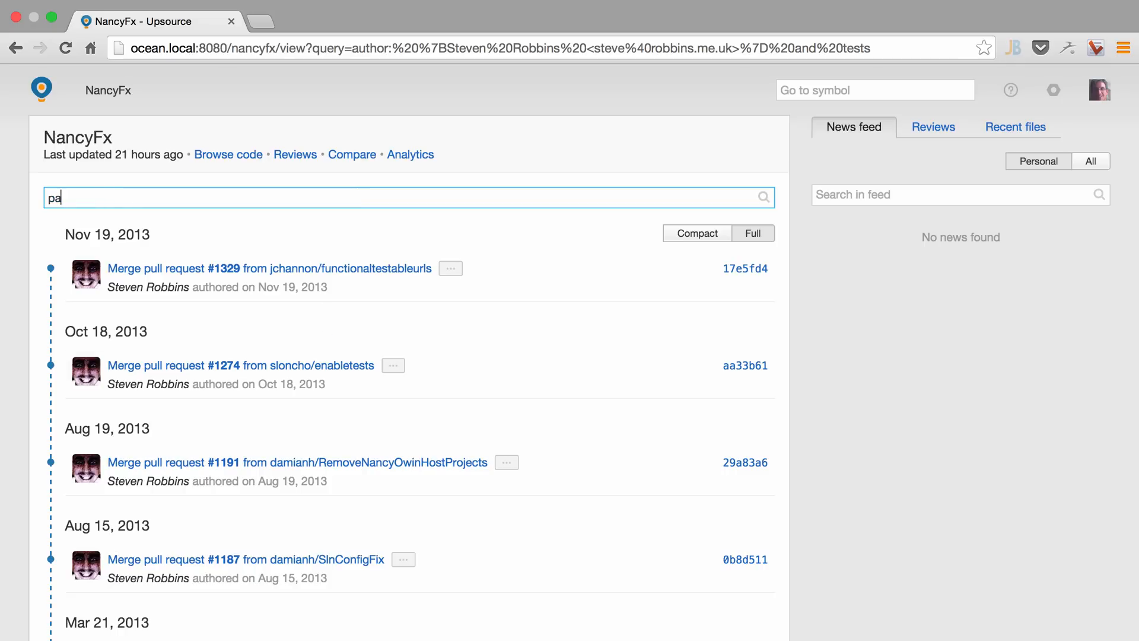
- Replace the query with path: */Nancy.AspNetBootstrapperDemo/ to get the two matching revisions
type("path:")
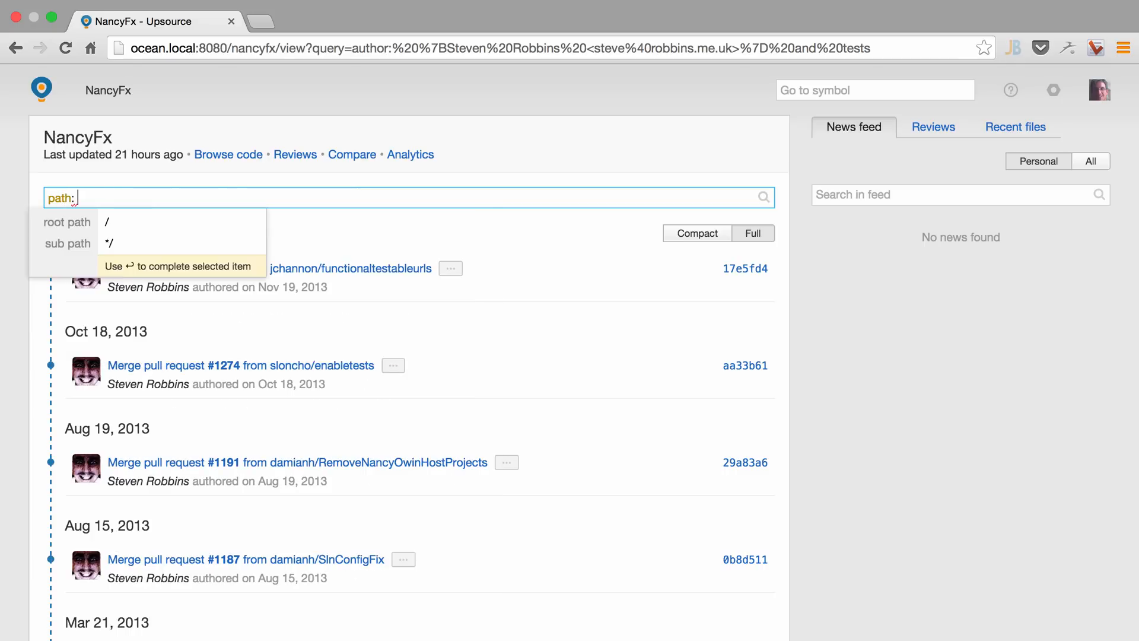
type("*/Nan")
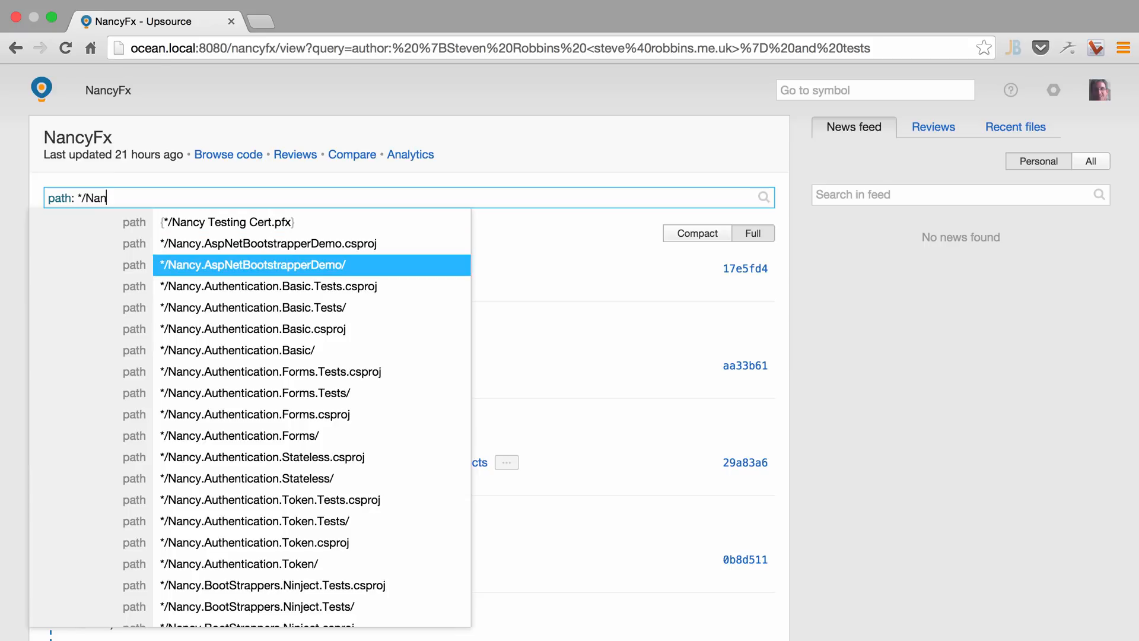
left_click(251, 265)
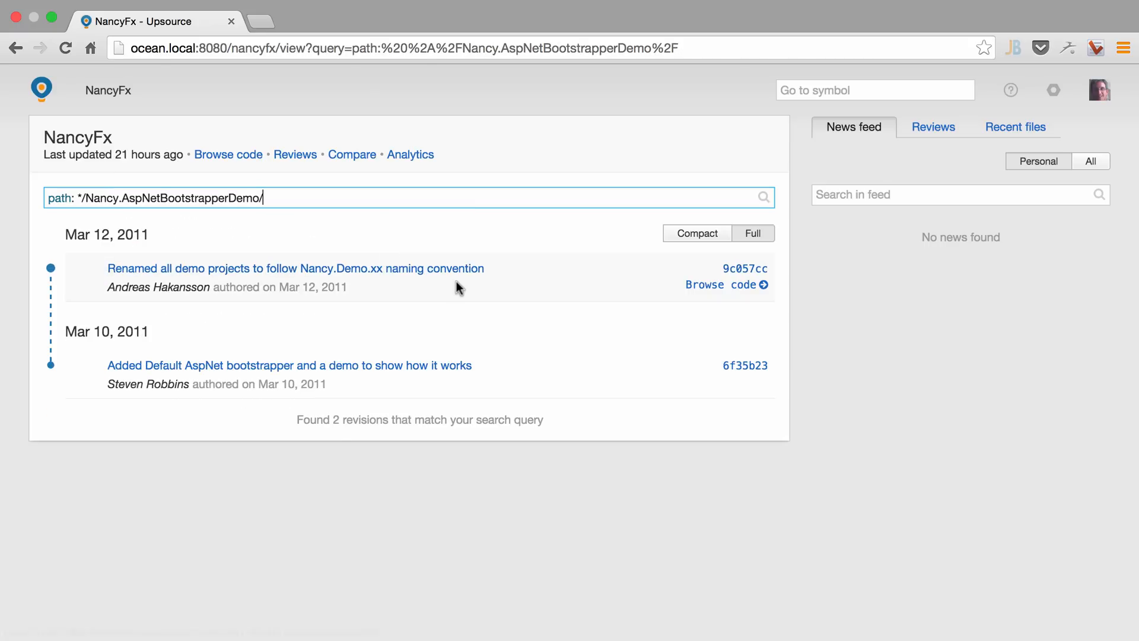
- Expand the 'Renamed all demo projects' revision and compare AuthenticationBootstrapper.cs side by side against 6d25a5e
left_click(295, 267)
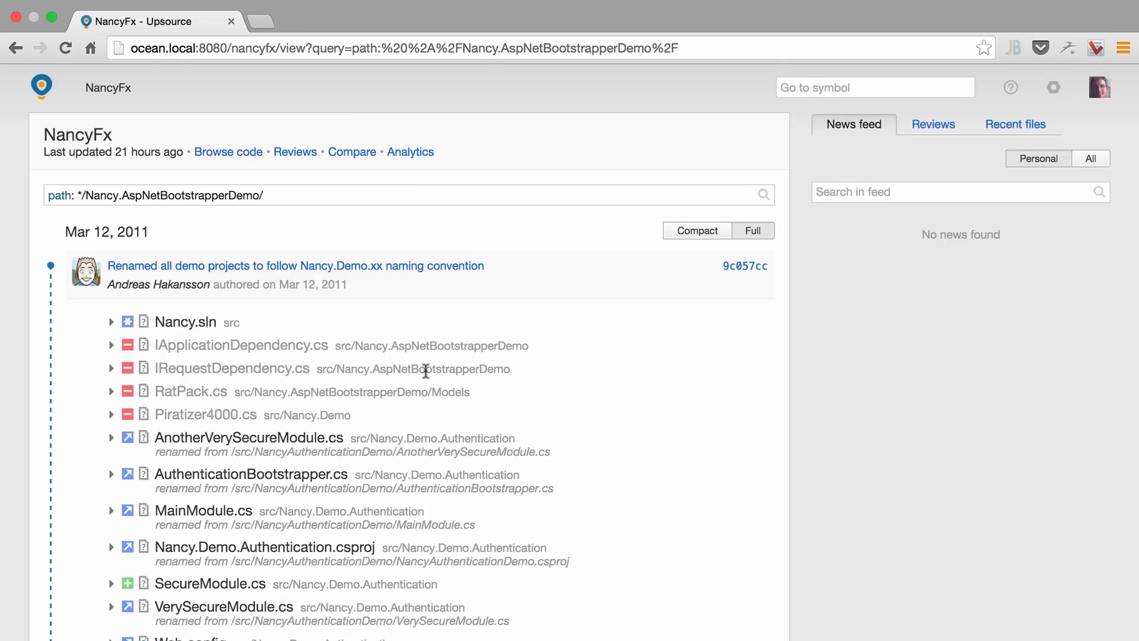
scroll("down", 3)
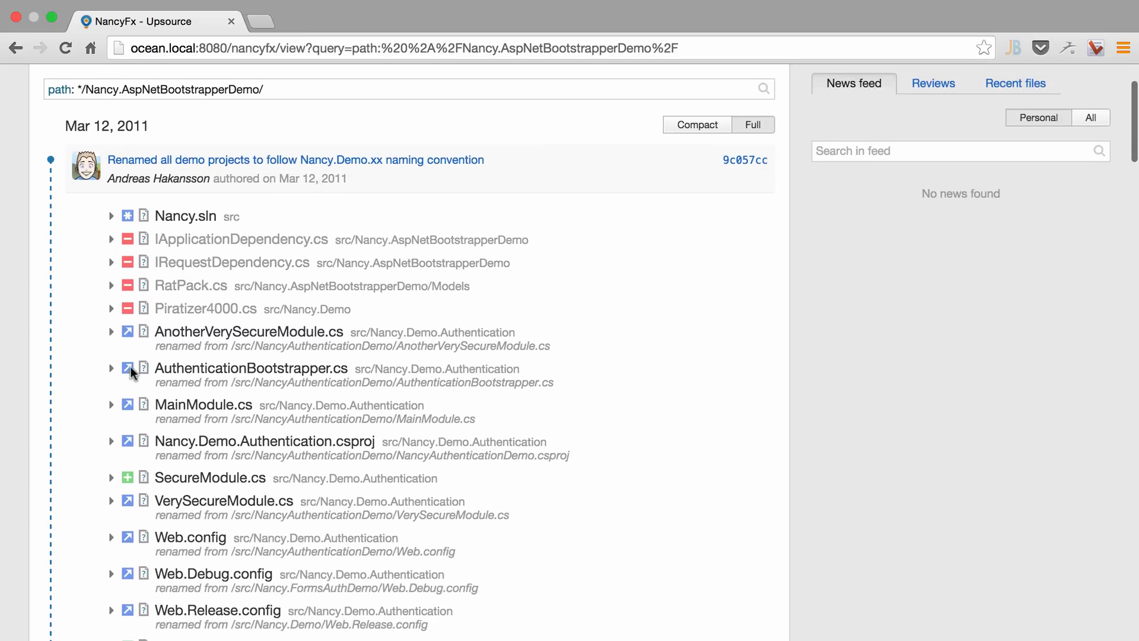
left_click(112, 367)
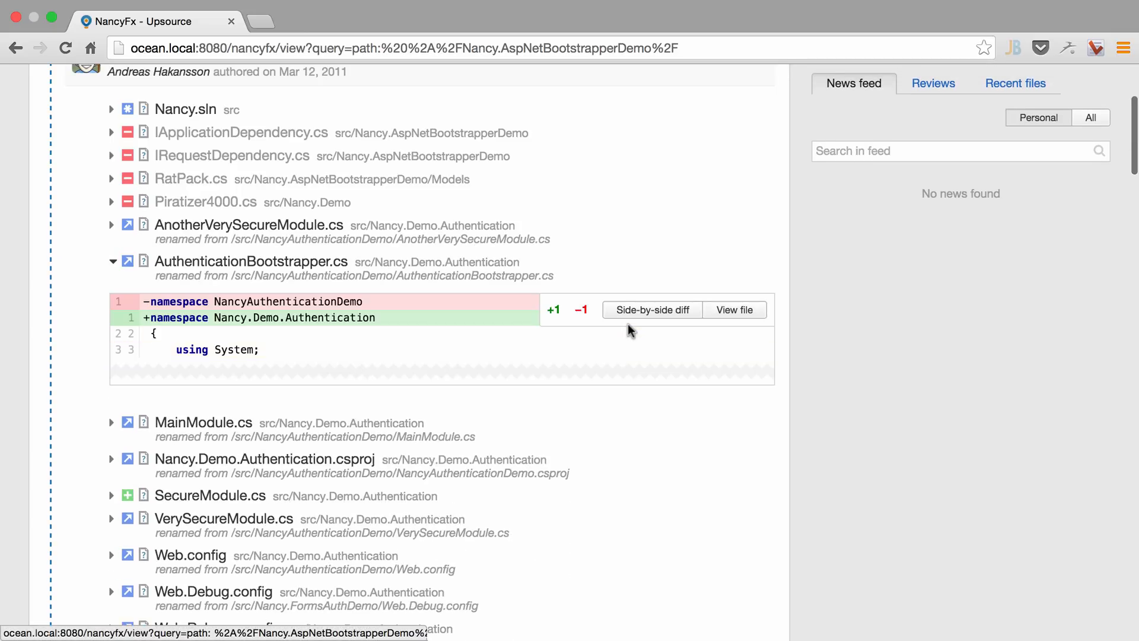
left_click(652, 309)
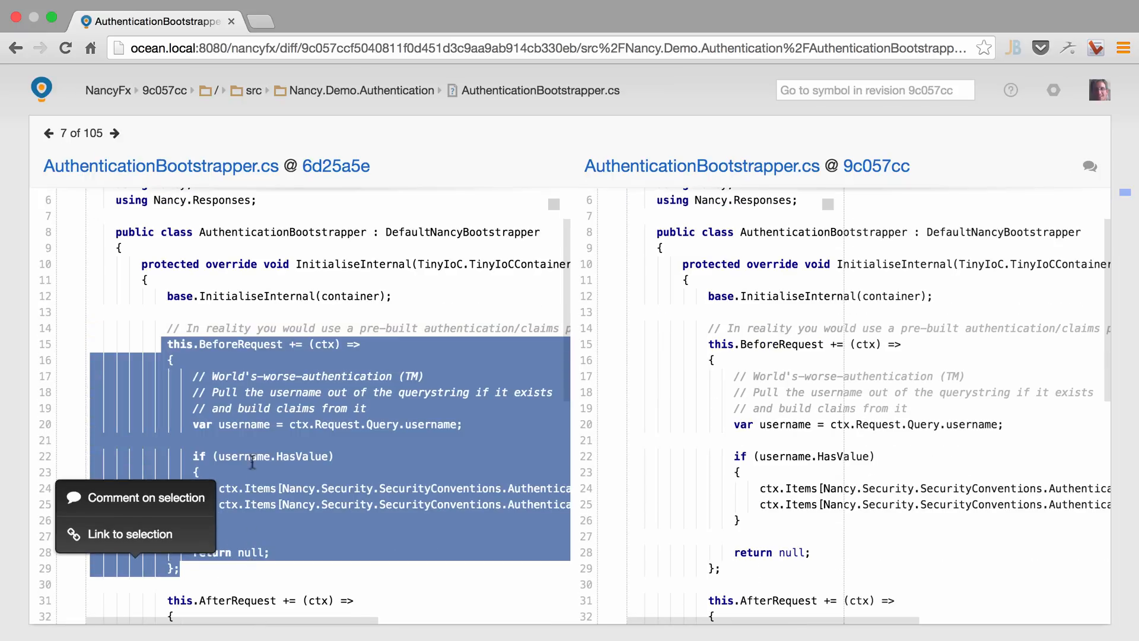
- Comment "This looks great" on the selected BeforeRequest lines 15–29 of the diff
left_click(145, 497)
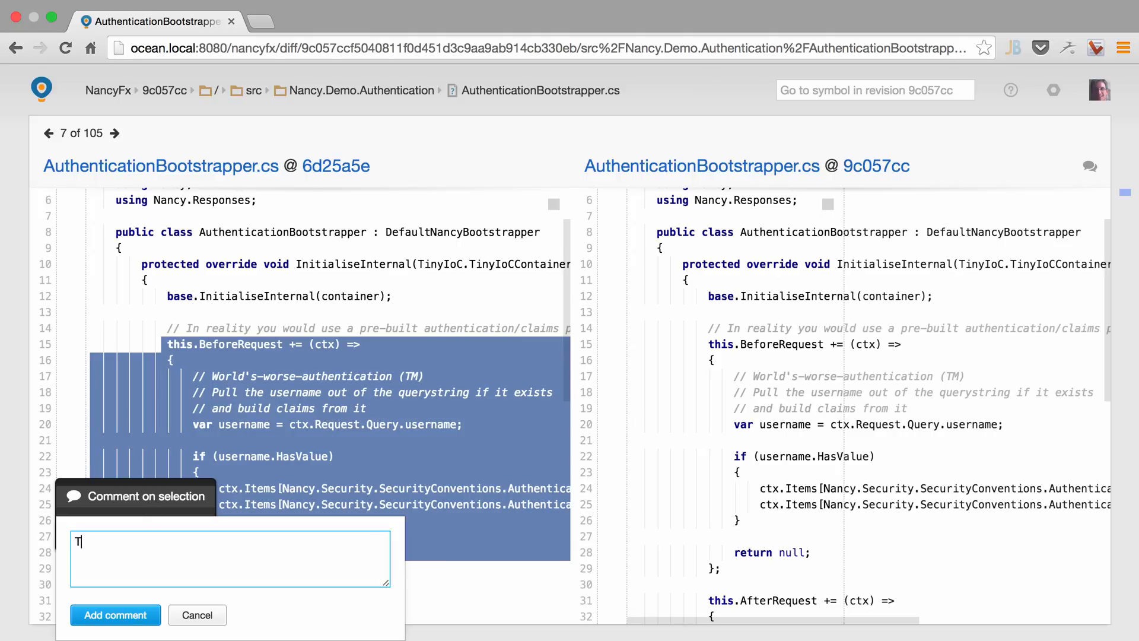
type("his looks great")
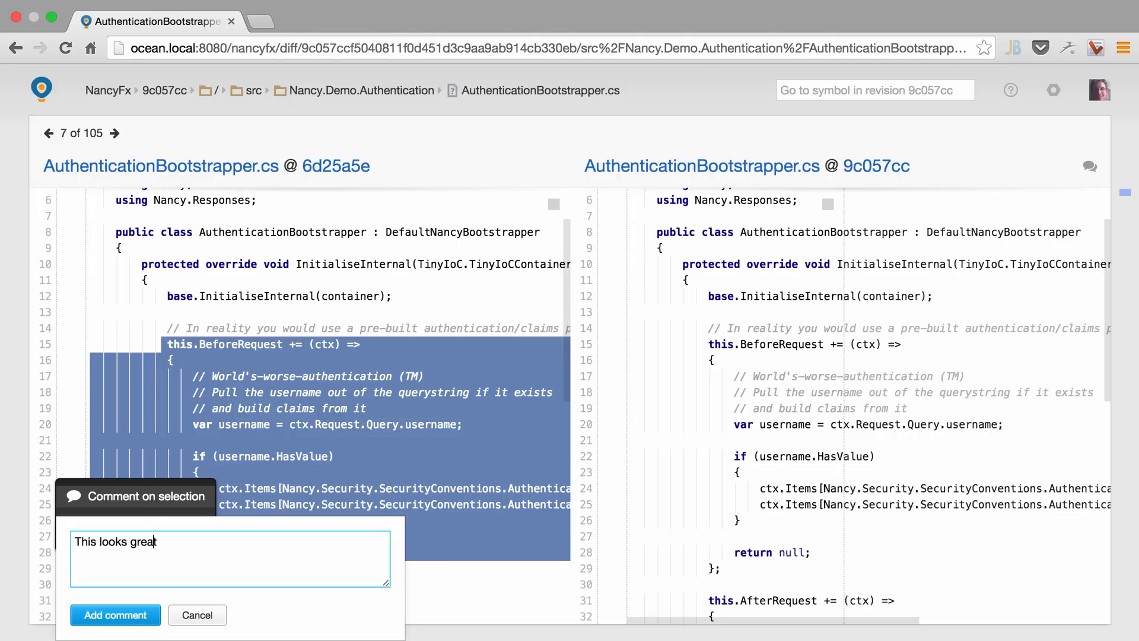
left_click(115, 615)
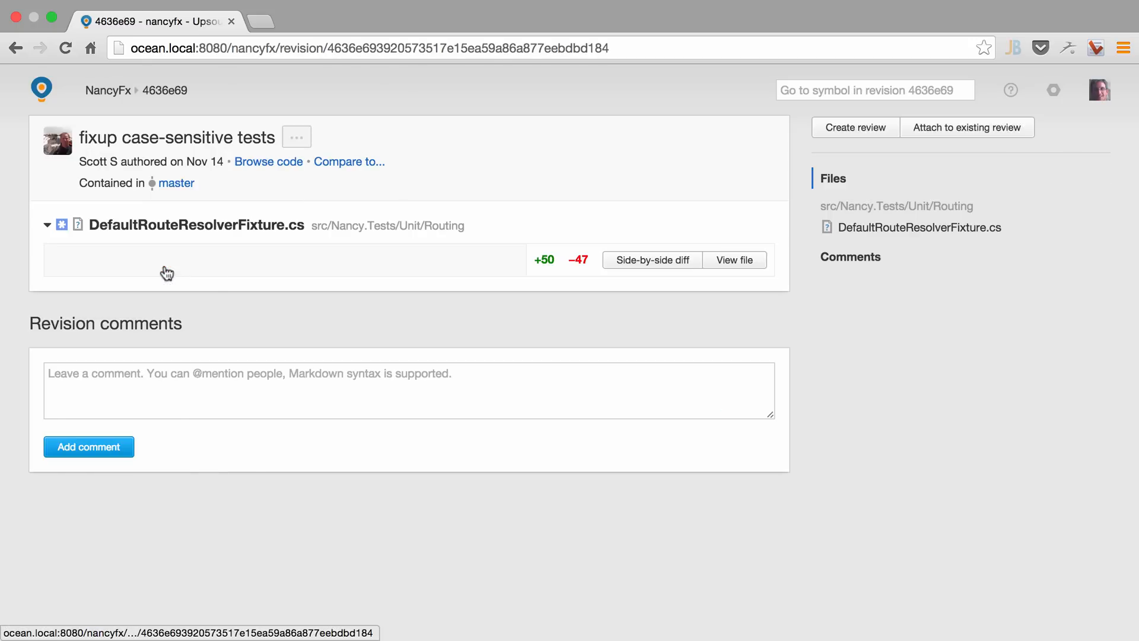
- Start review NNCFX-CR-3 for revision 4636e69 and invite a second reviewer and a watcher
left_click(855, 127)
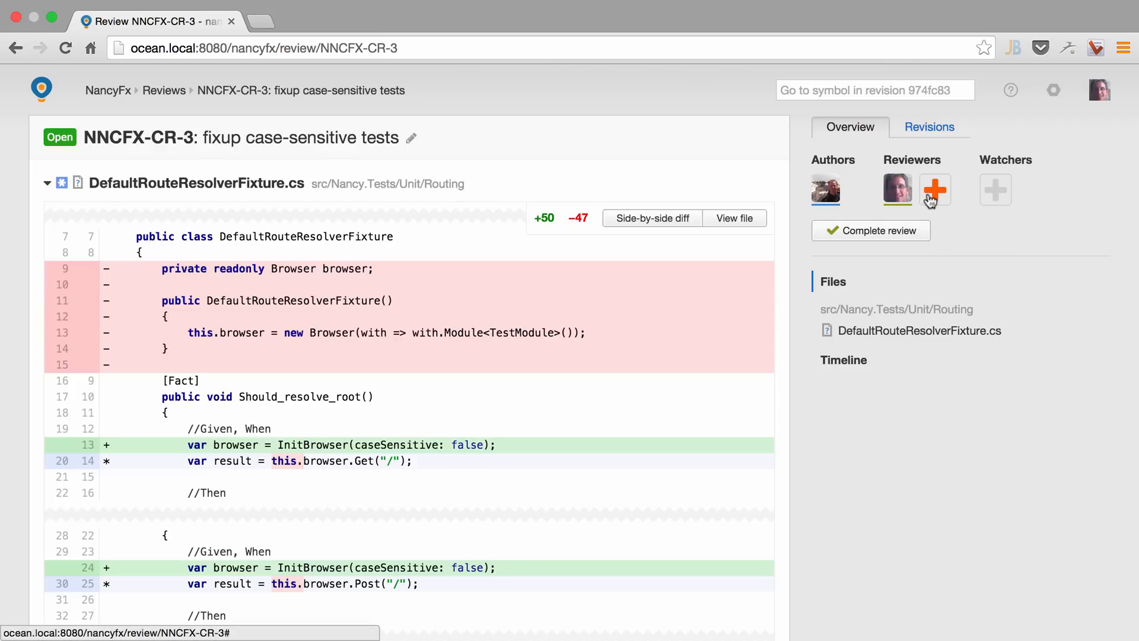
left_click(935, 189)
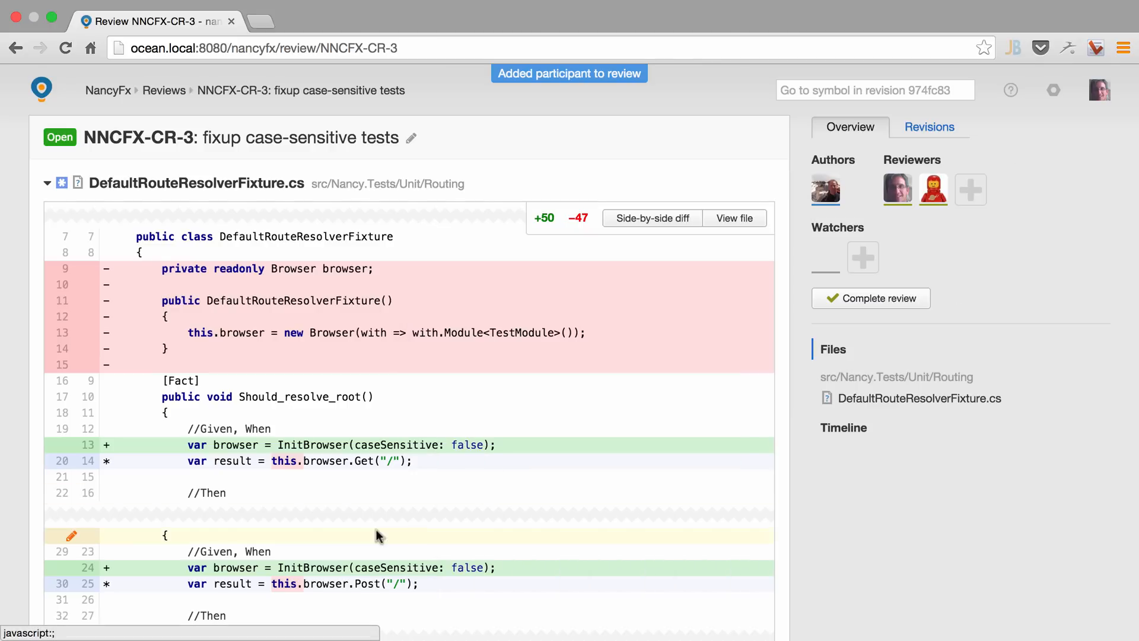
- Ask "Why was this r..." as a comment on removed line 9
type("W")
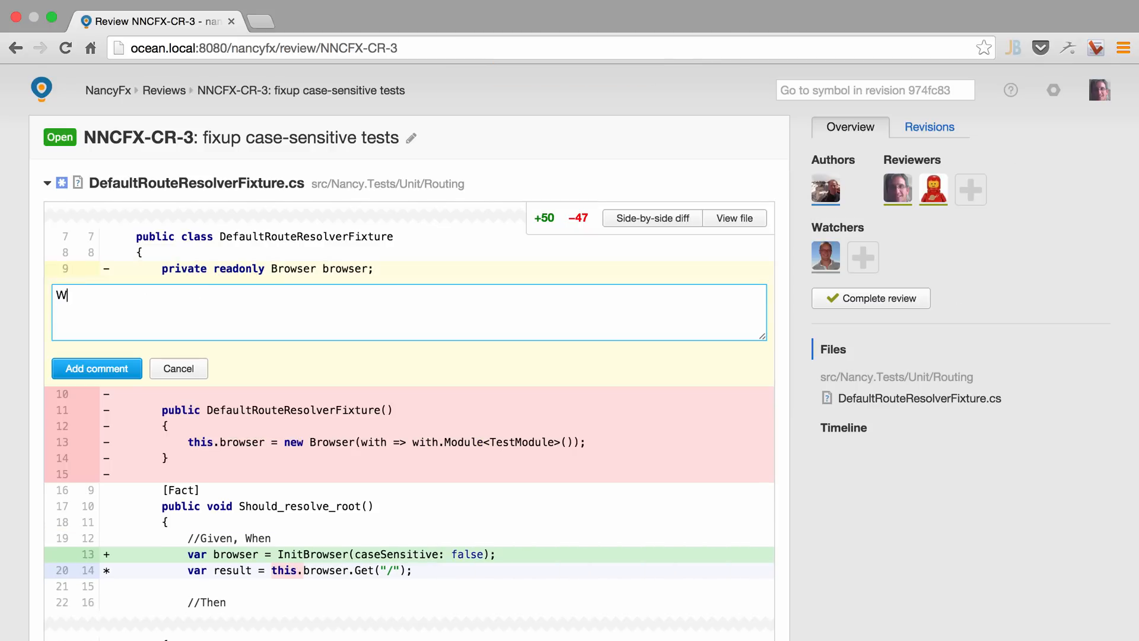
type("hy was this r")
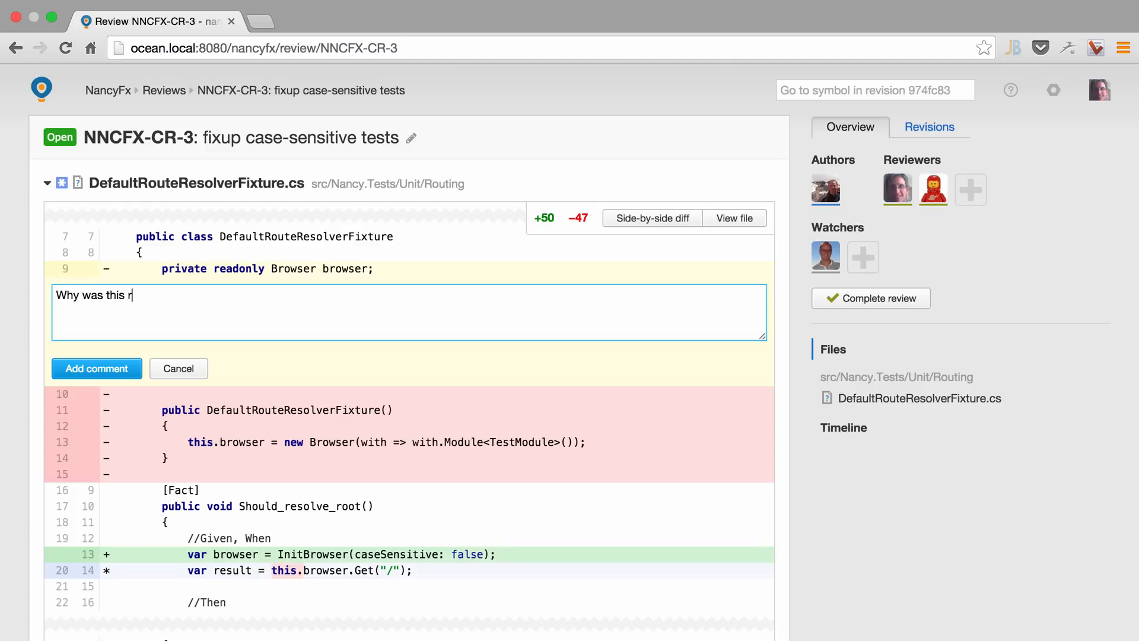
left_click(178, 368)
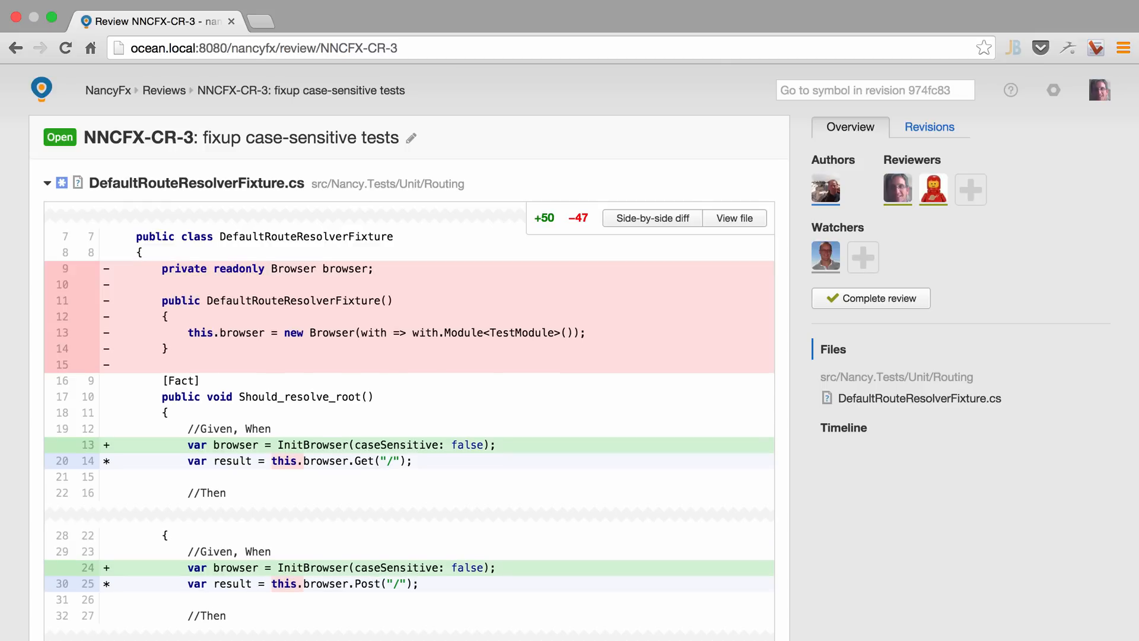
- Post "This looks very strange" to the NNCFX-CR-3 timeline and move on to Spek's 0.1.m6.2 branch
scroll("down", 3)
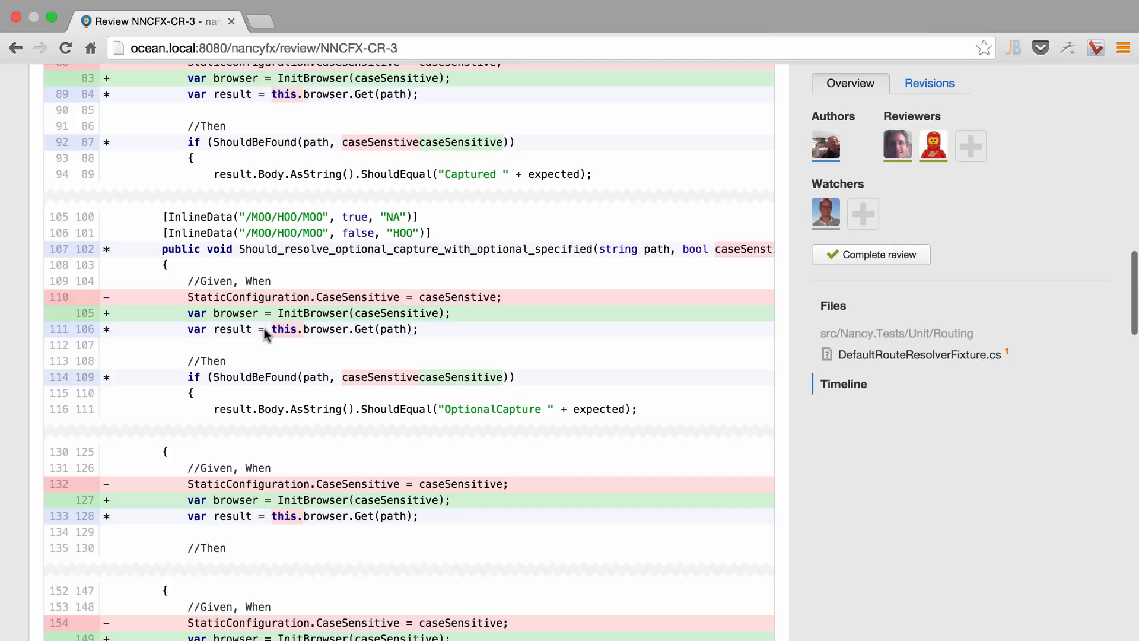
scroll("down", 3)
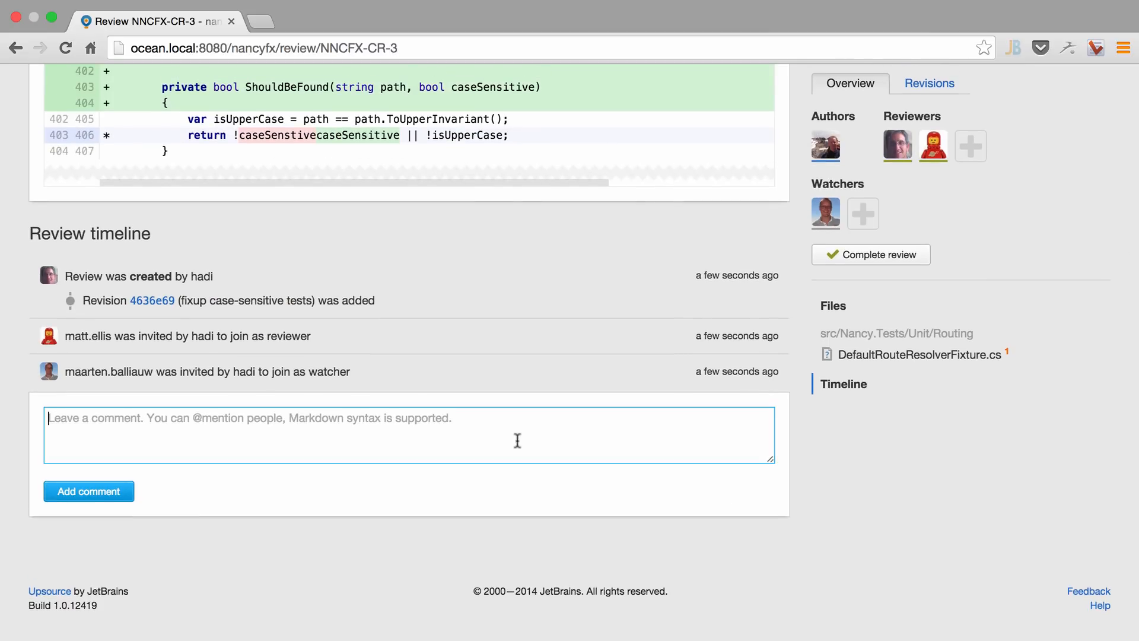
type("This looks very")
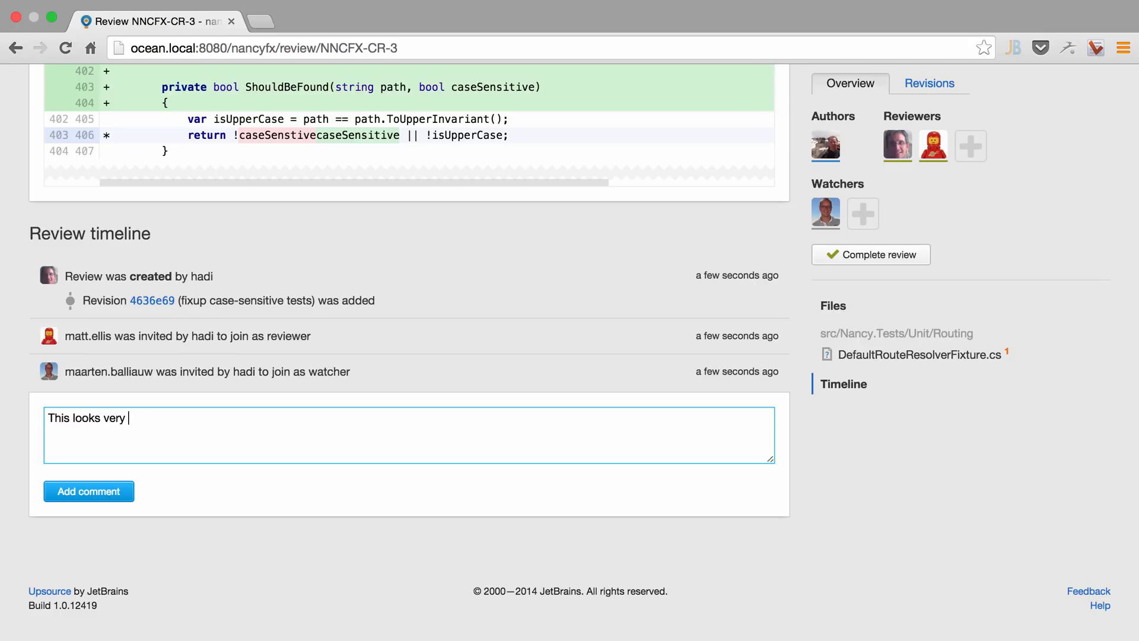
left_click(88, 491)
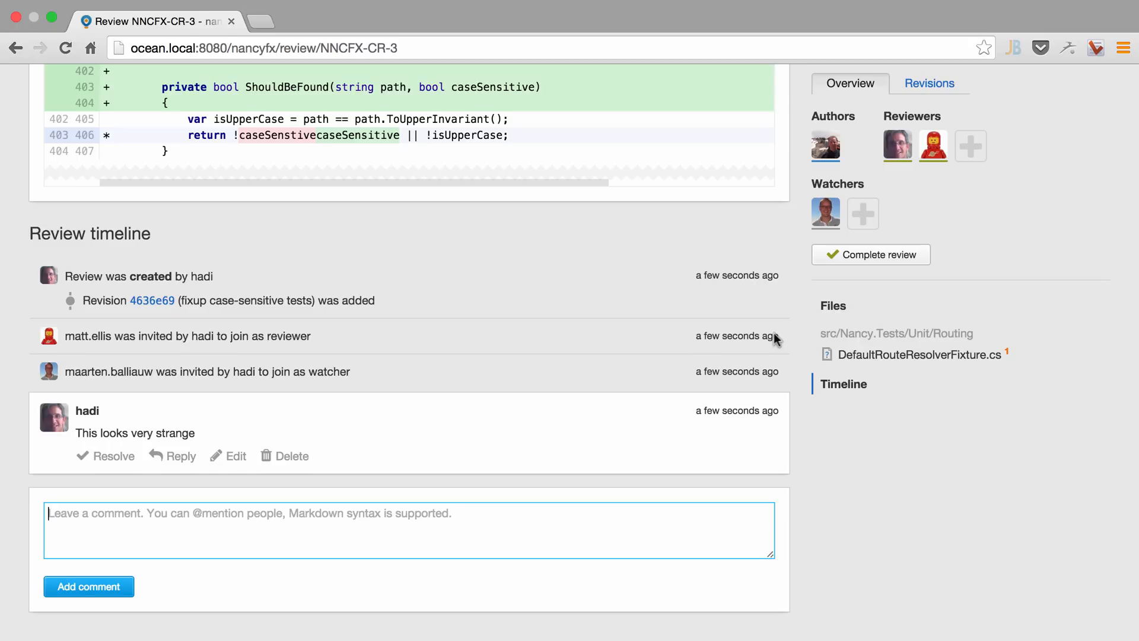
left_click(869, 254)
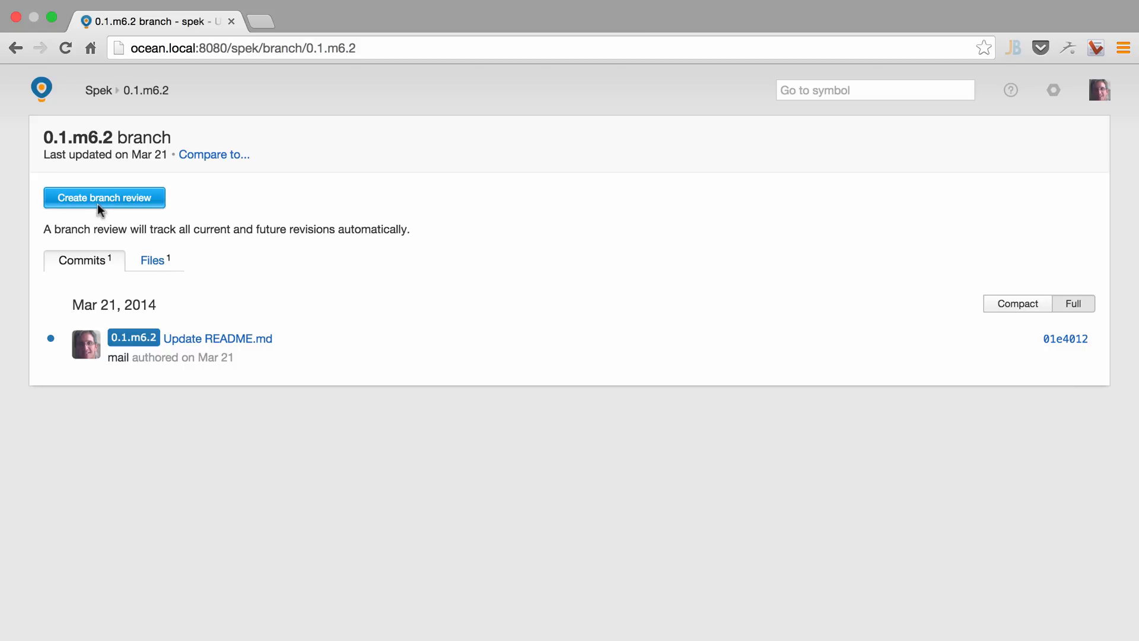
- Create a branch review for Spek 0.1.m6.2, then view DateTimeUtils.java in JodaTime revision 0a7eed9
left_click(105, 199)
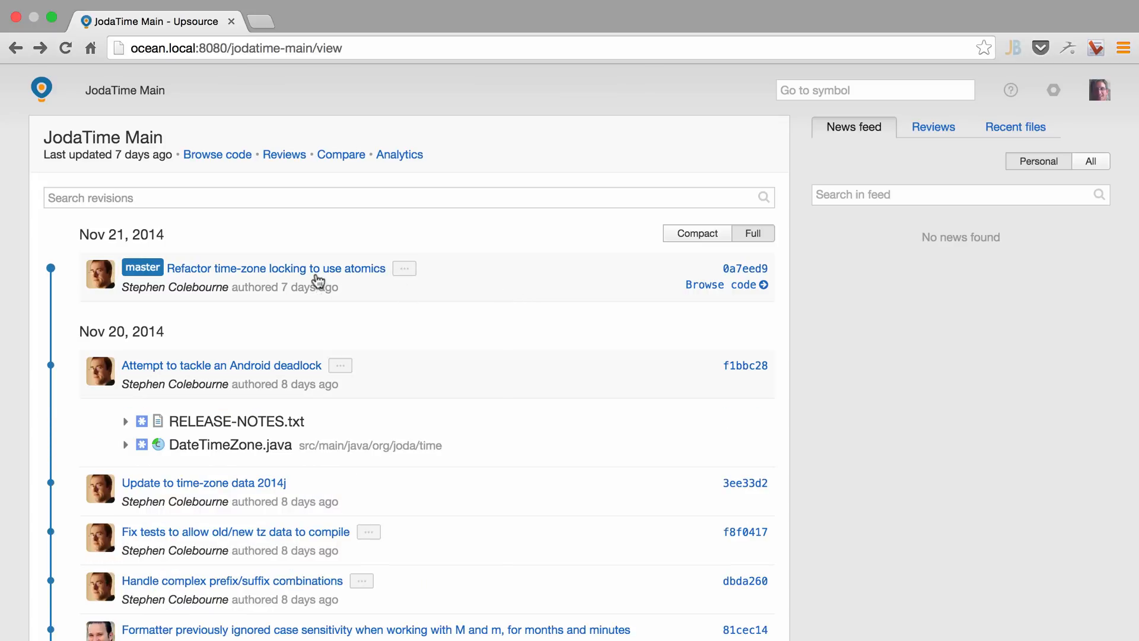
left_click(274, 268)
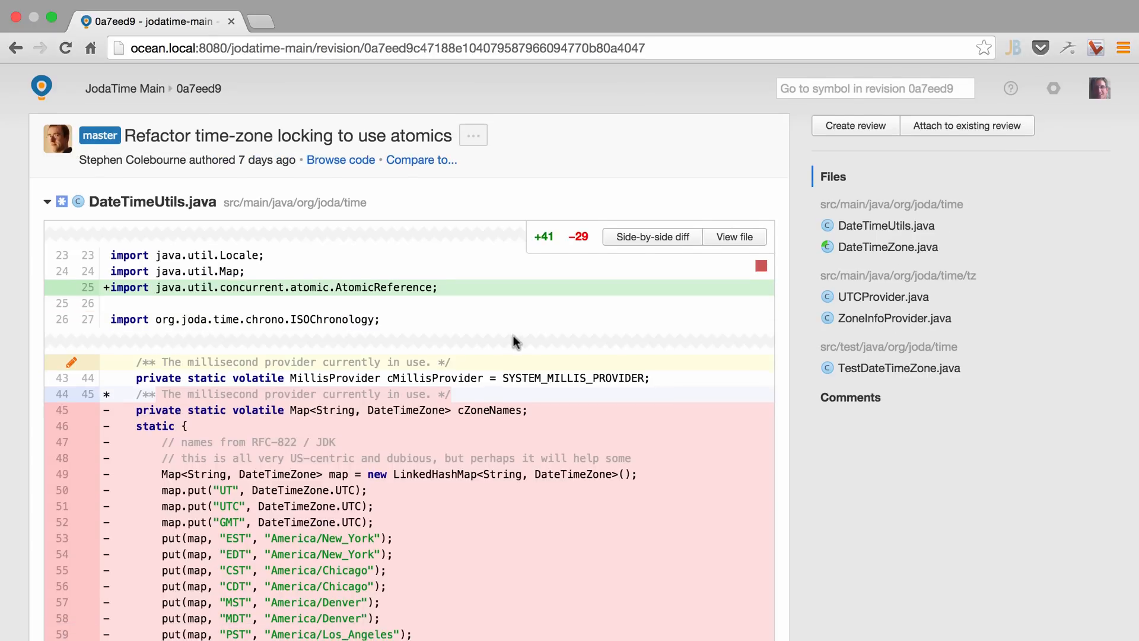
scroll("down", 3)
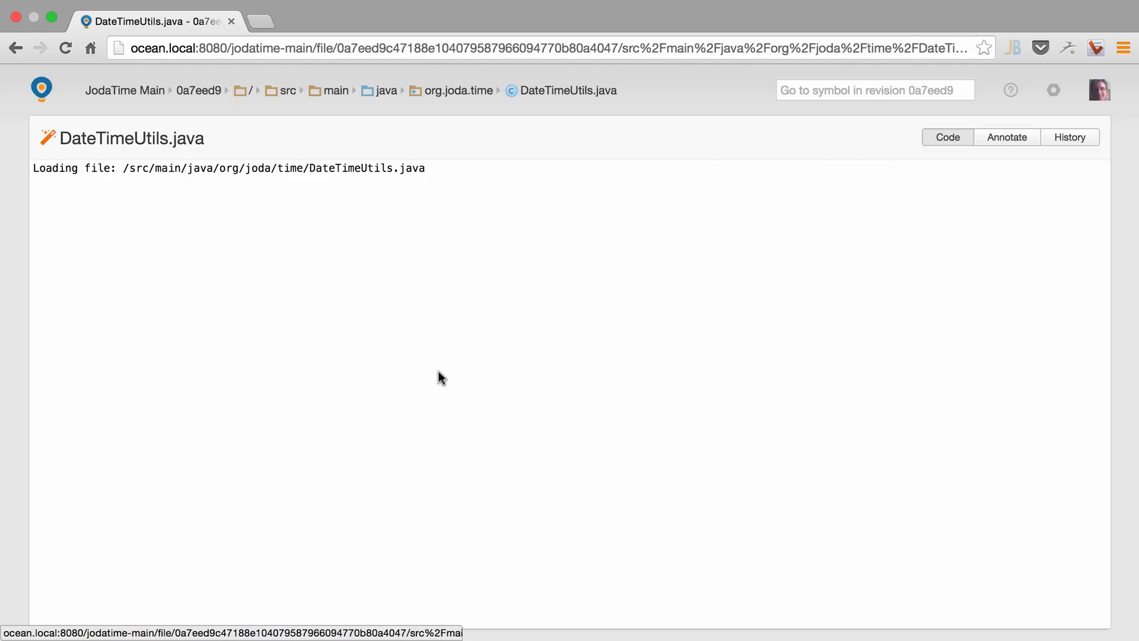
- Navigate SystemMillisProvider: go to declaration, find usages, view MillisProvider hierarchy, jump to OffsetMillisProvider
left_click(316, 399)
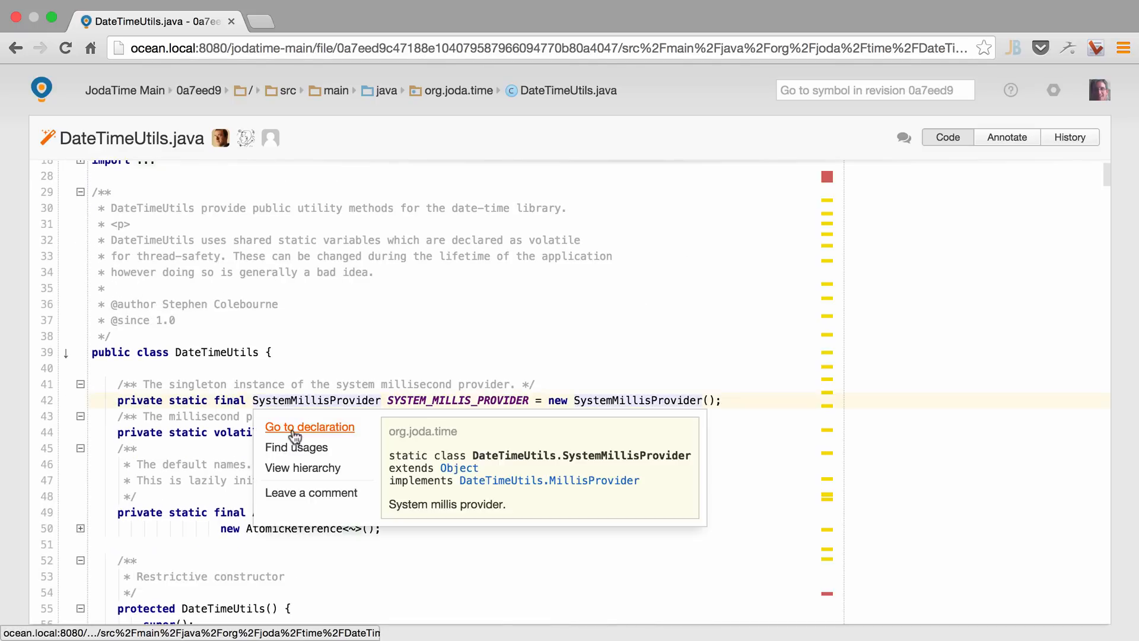
left_click(309, 427)
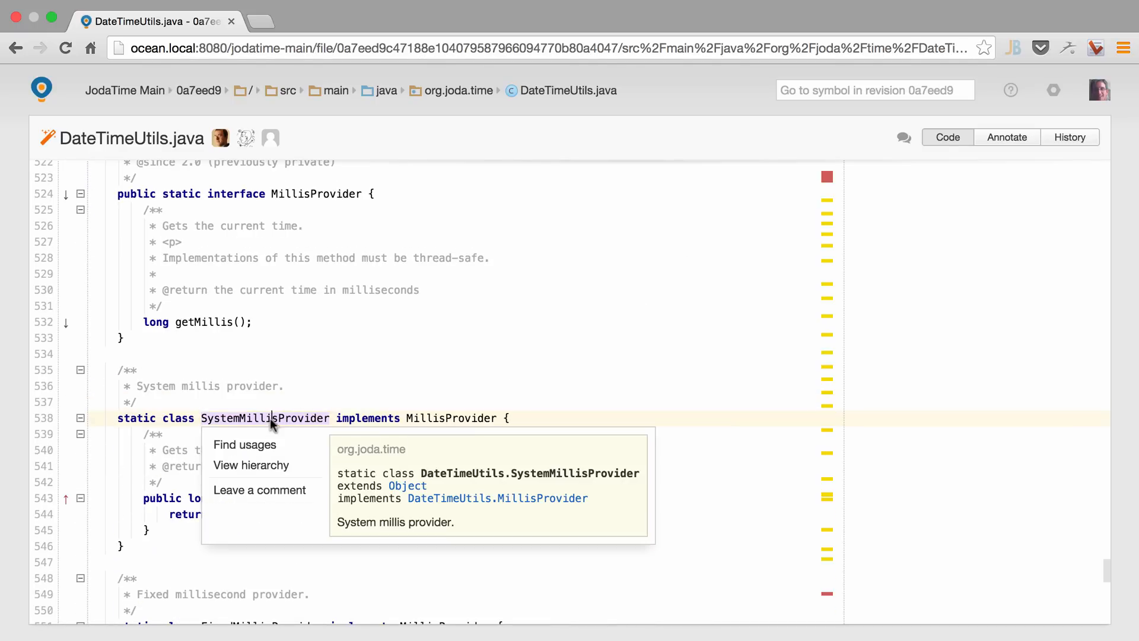
left_click(244, 445)
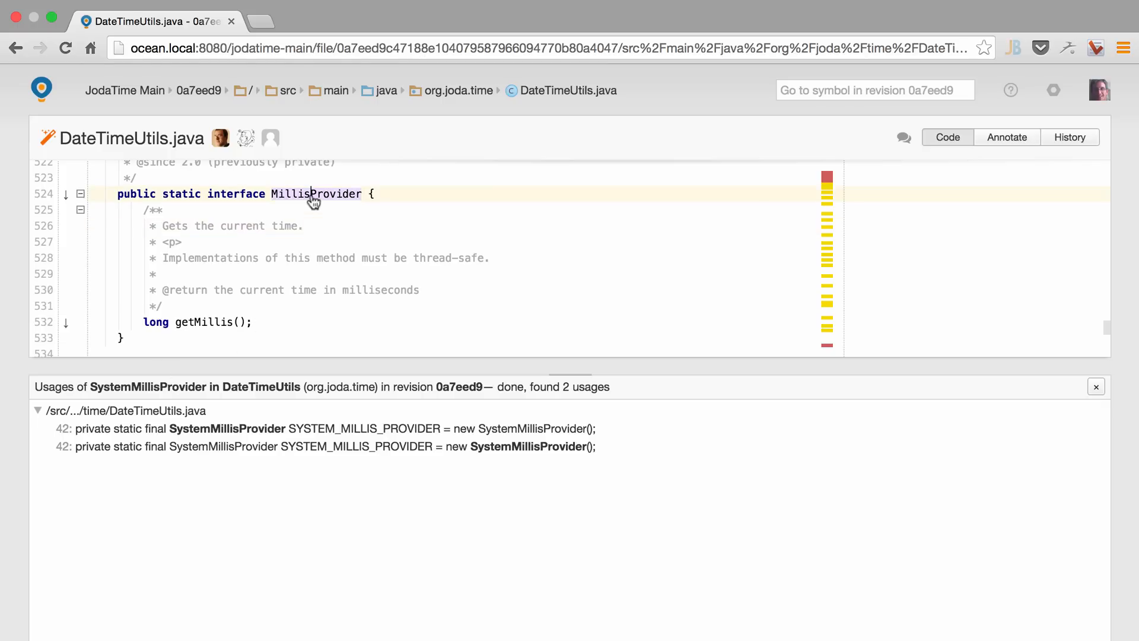
left_click(313, 193)
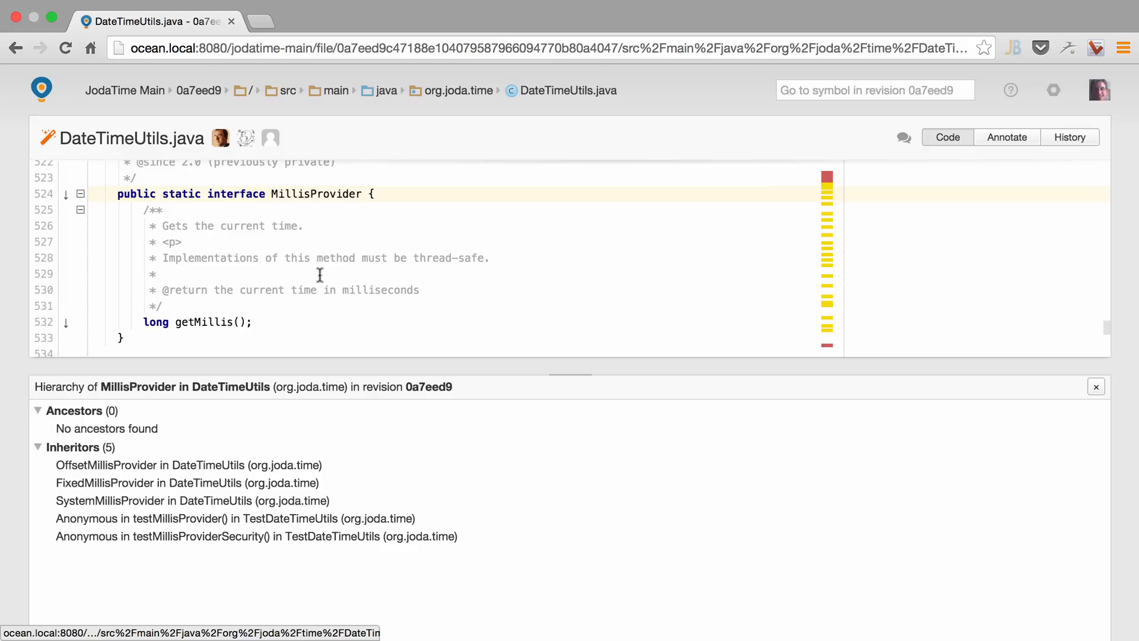
left_click(187, 465)
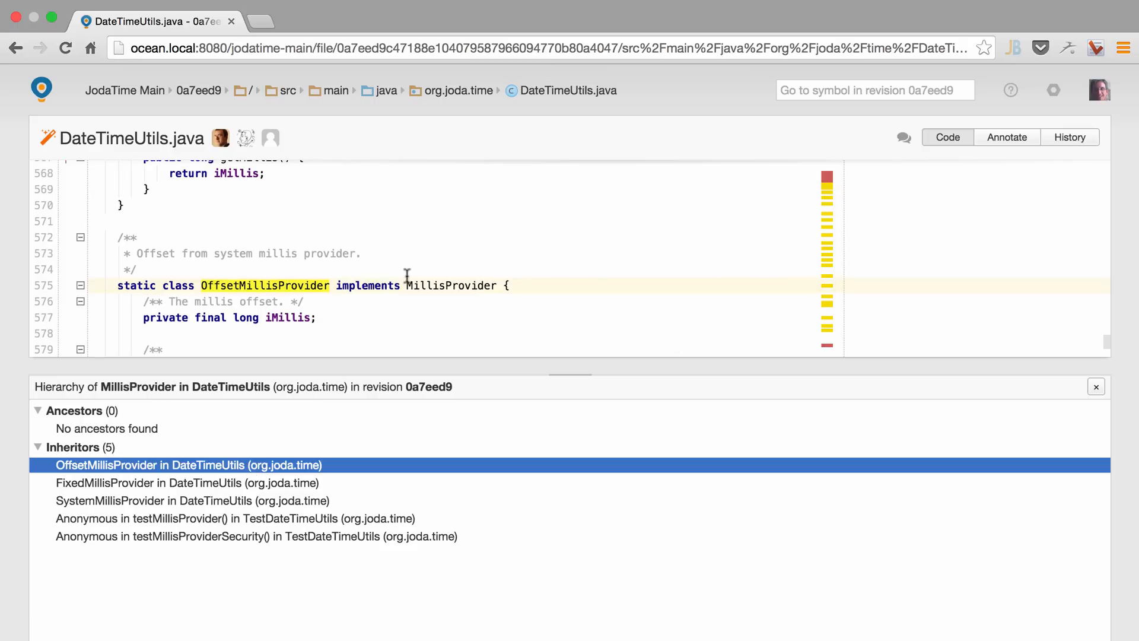
- Go to symbol TimeZoneName in DateTimeFormatterBuilder.java and show per-line annotations
type("Time")
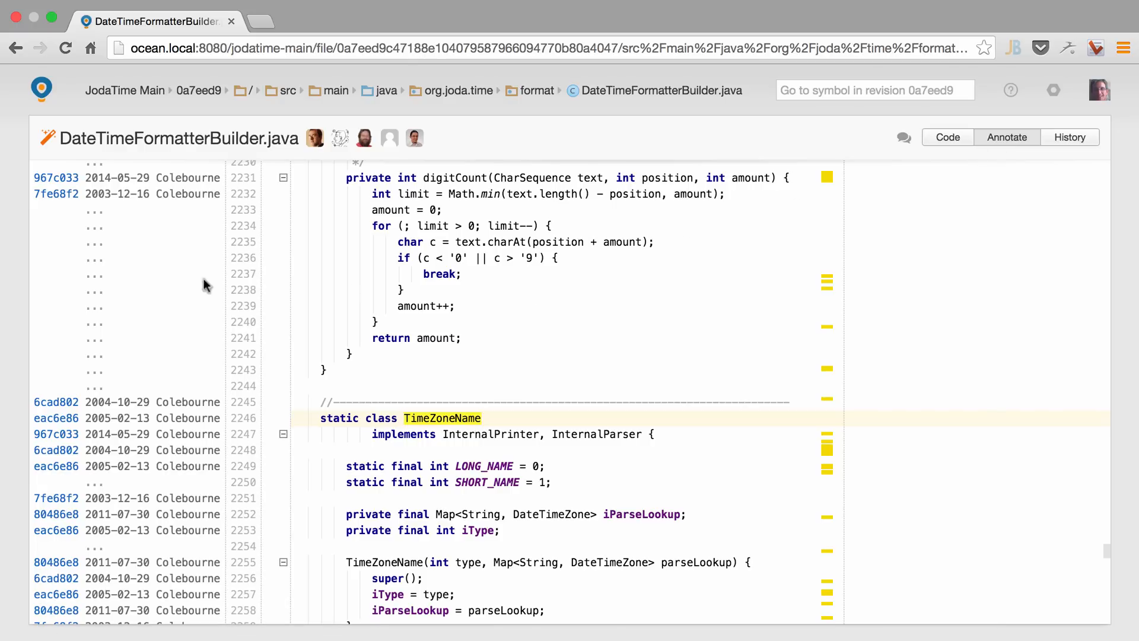
left_click(1069, 137)
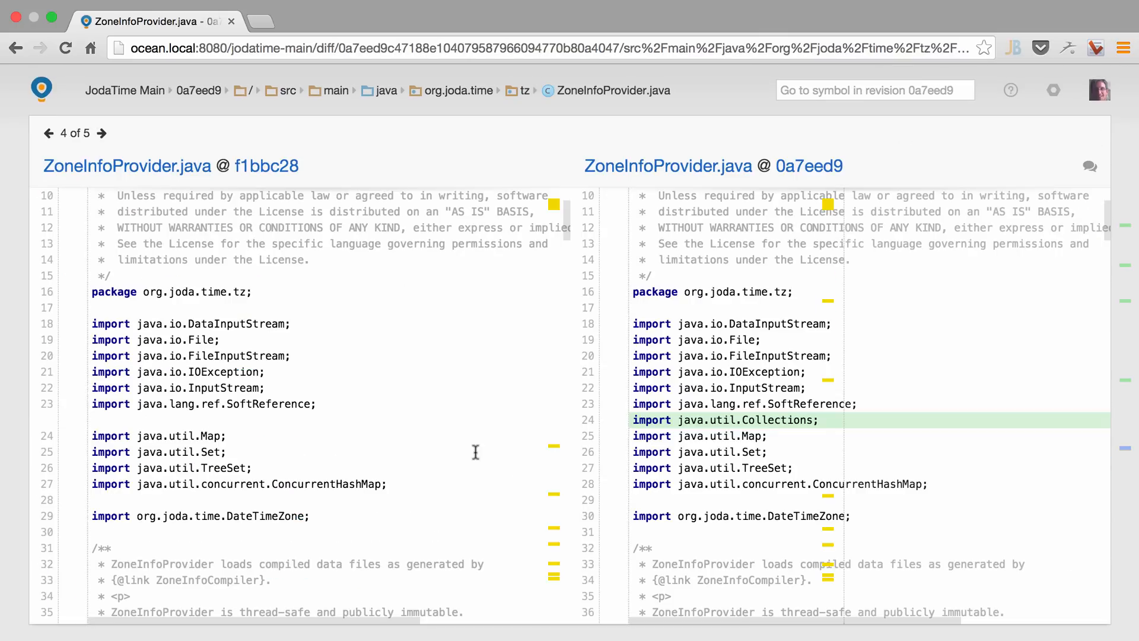
mouse_move(468, 453)
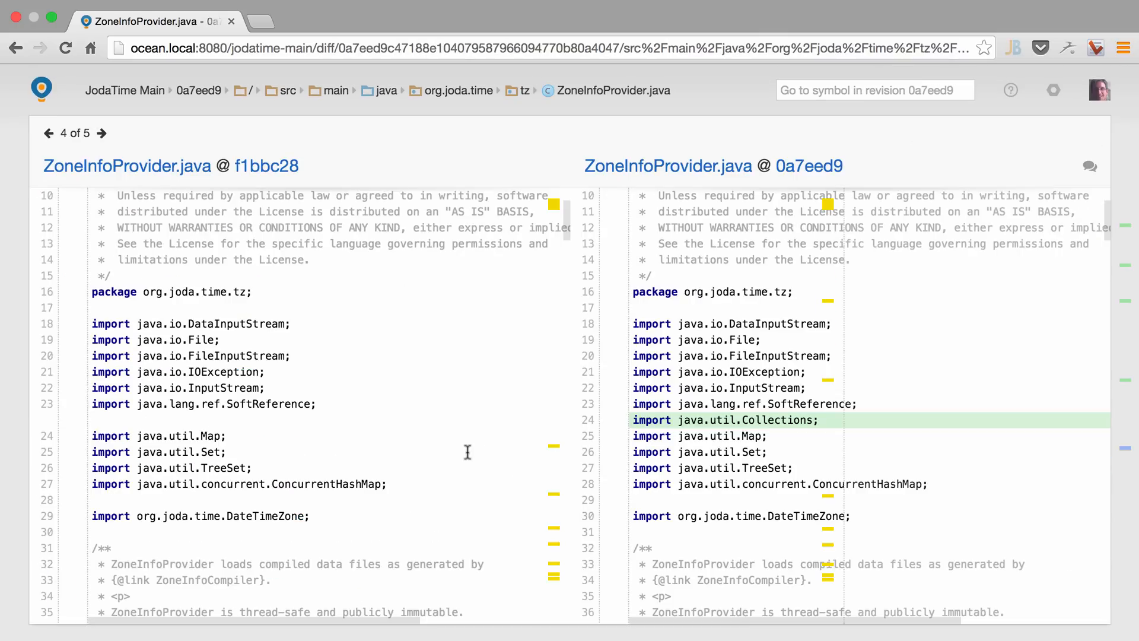
mouse_move(497, 454)
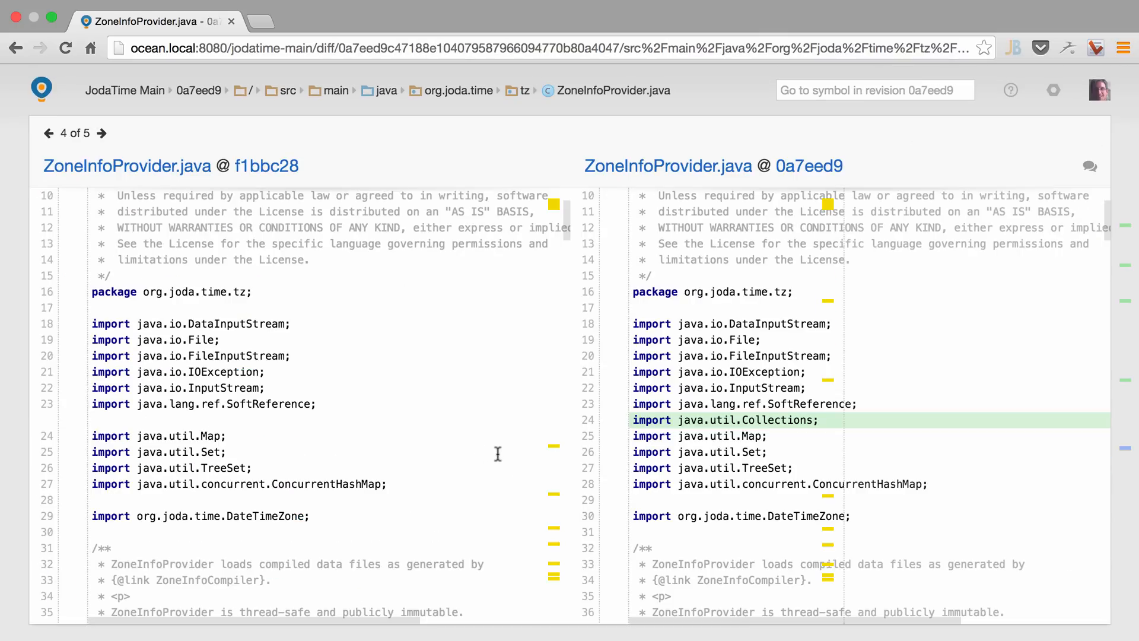
- Scroll through the ZoneInfoProvider.java diff between f1bbc28 and 0a7eed9
scroll("down", 3)
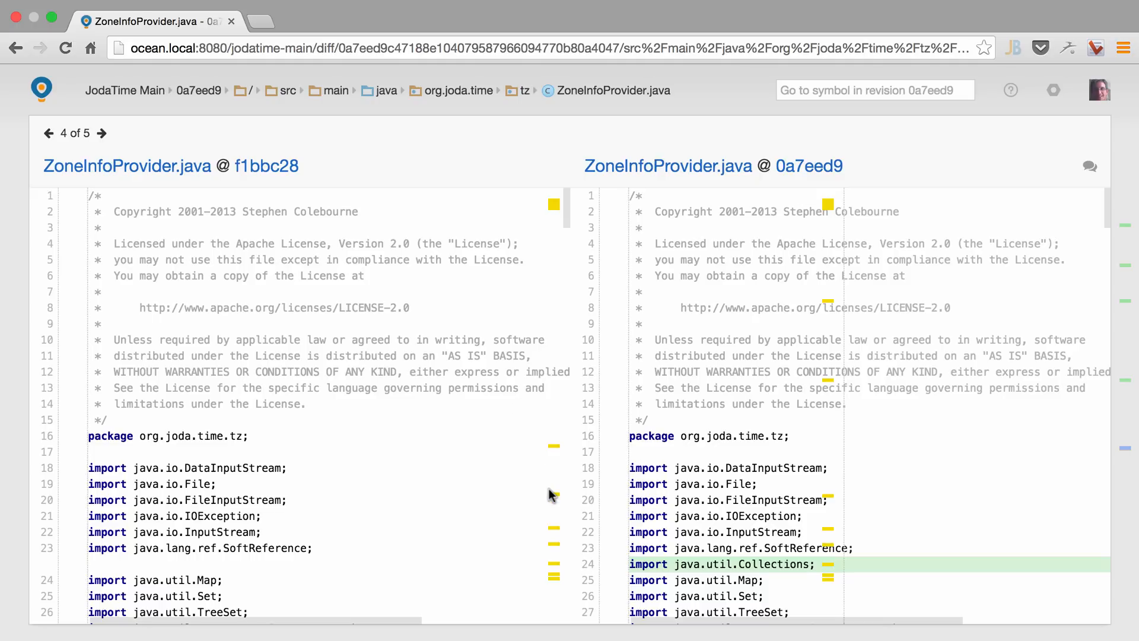
mouse_move(555, 500)
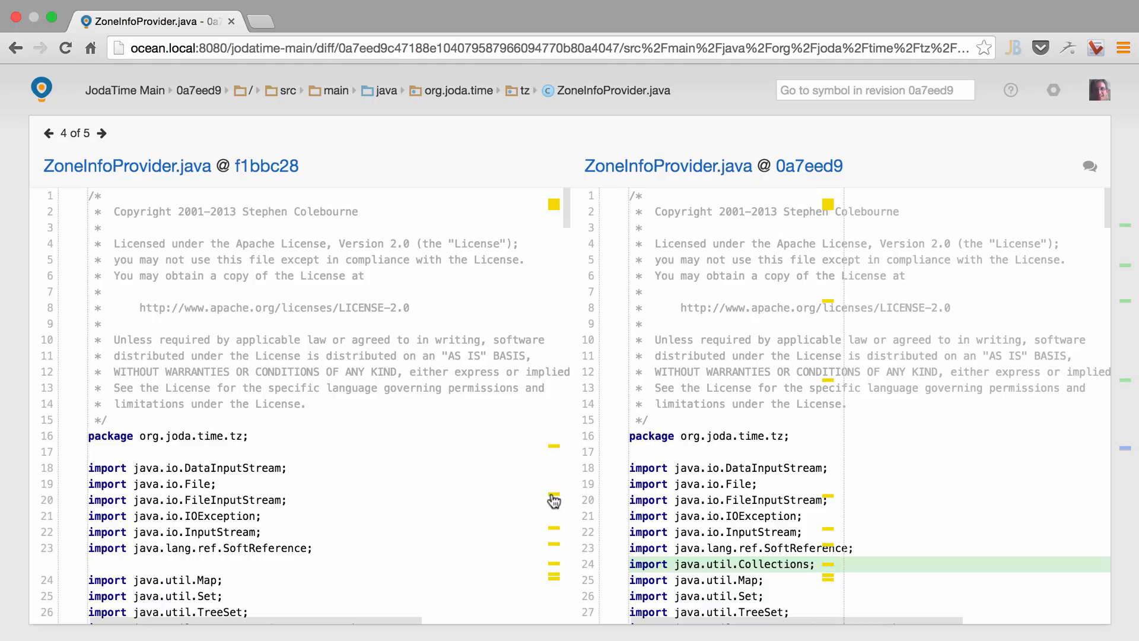
scroll("down", 3)
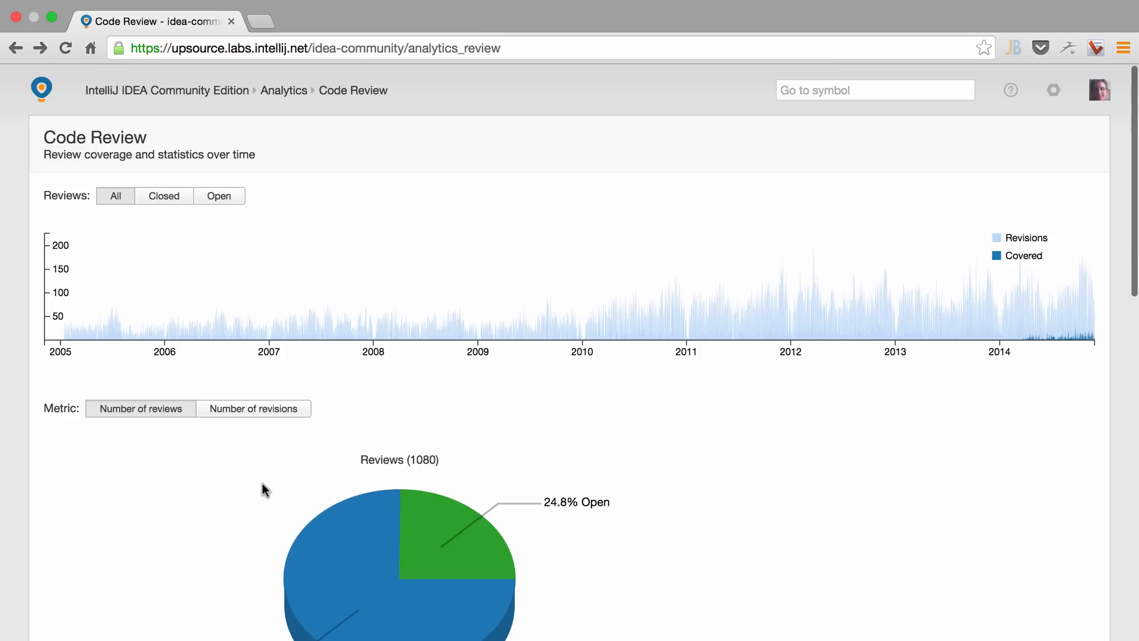
- Browse the Code Review analytics and the commit distribution by modules report
scroll("down", 3)
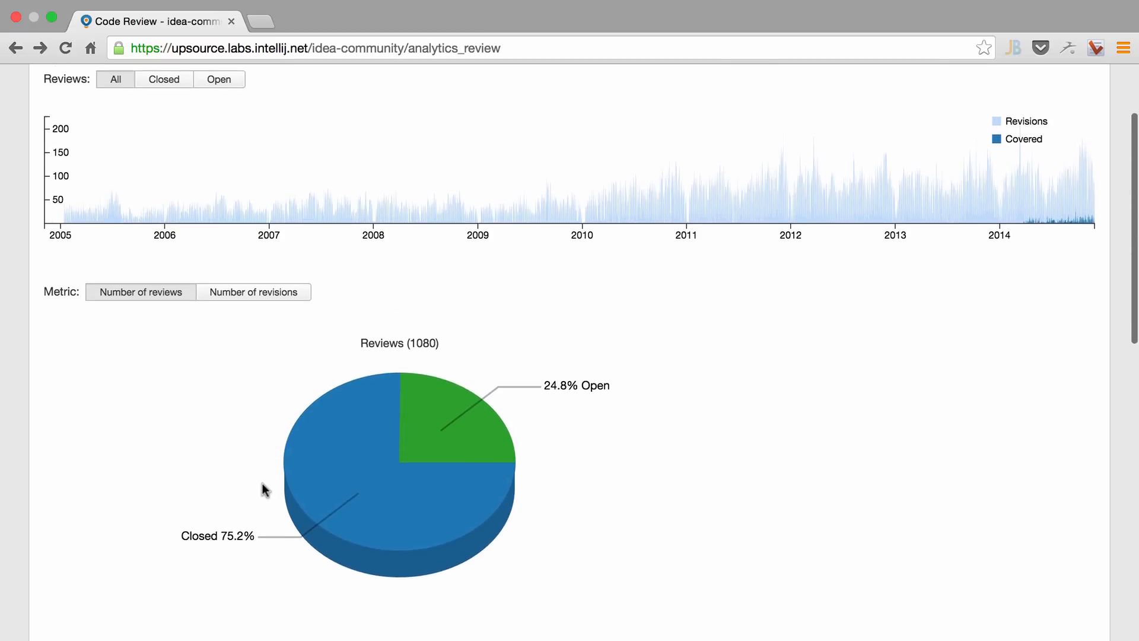
scroll("down", 3)
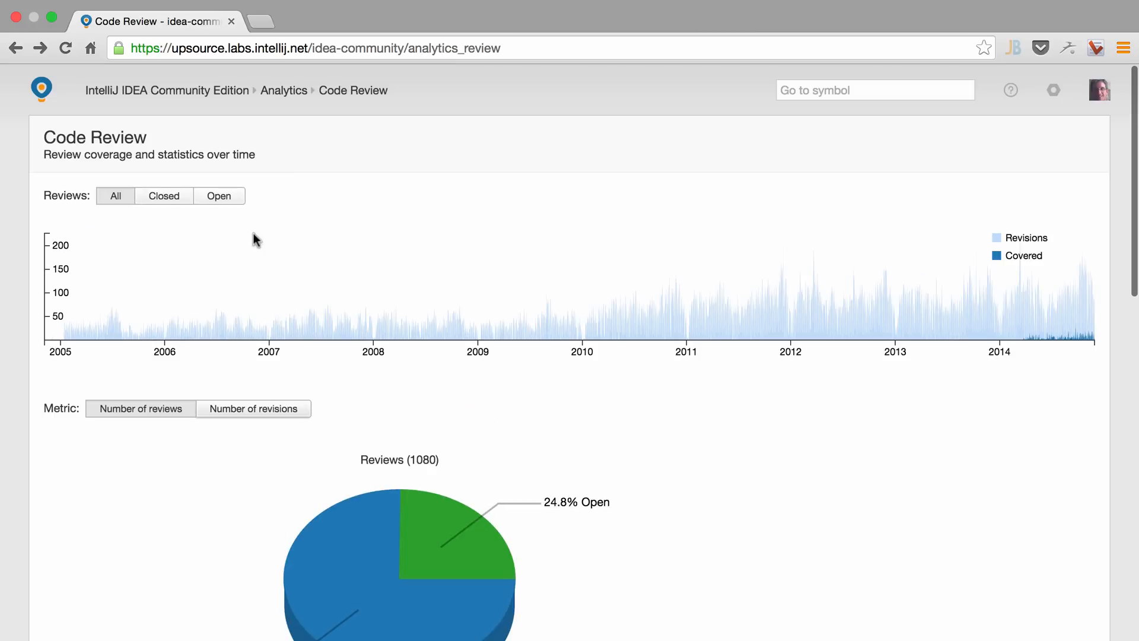
left_click(284, 90)
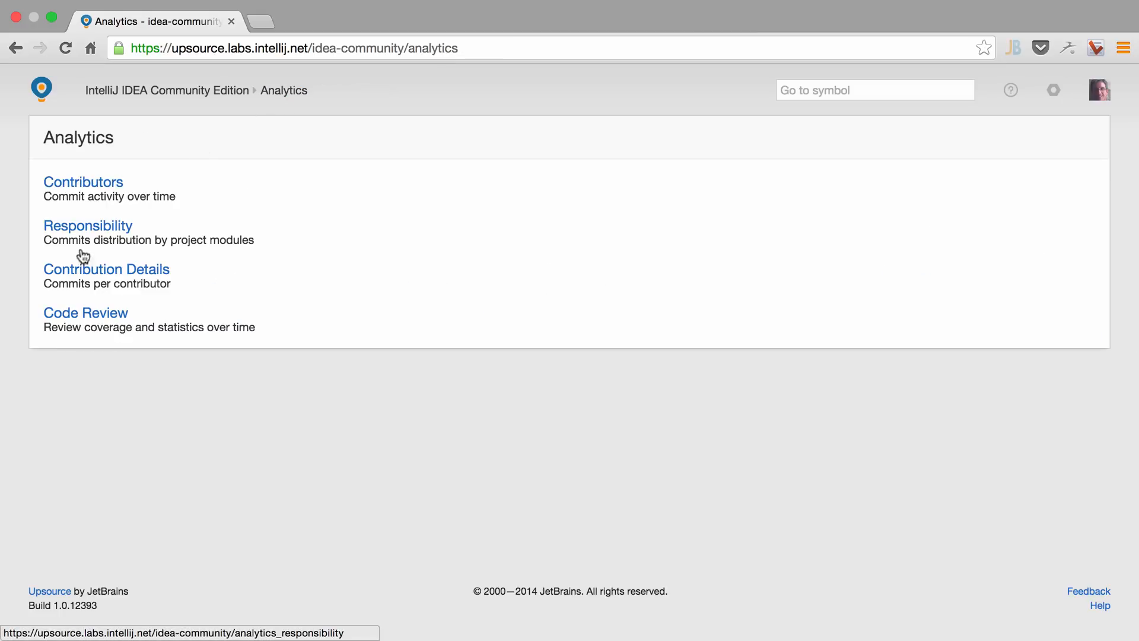
left_click(86, 226)
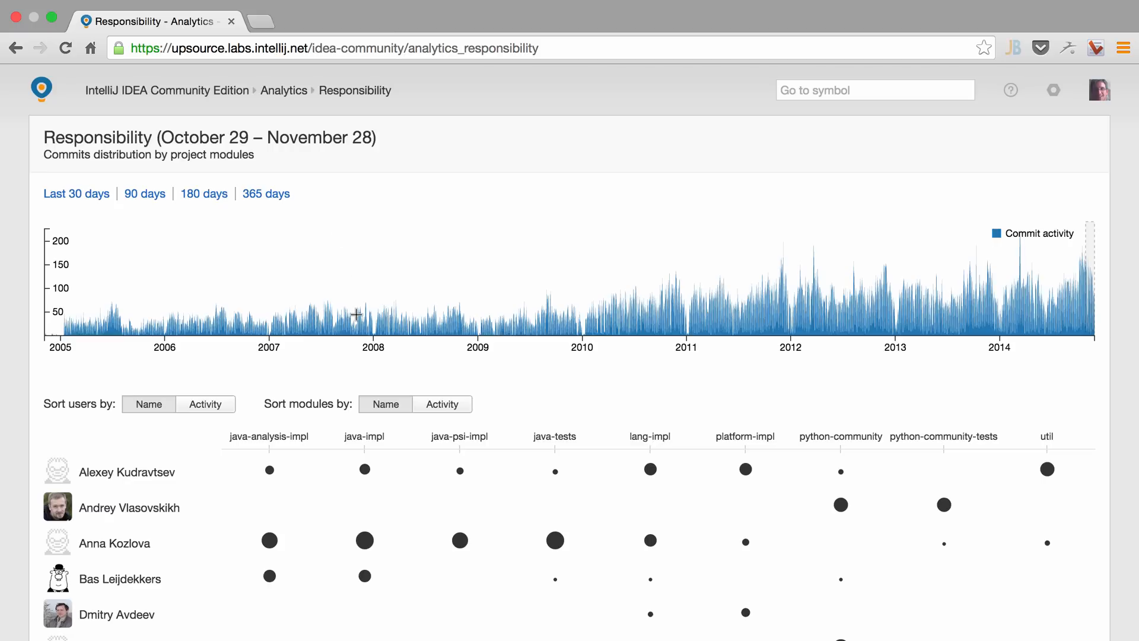
mouse_move(314, 371)
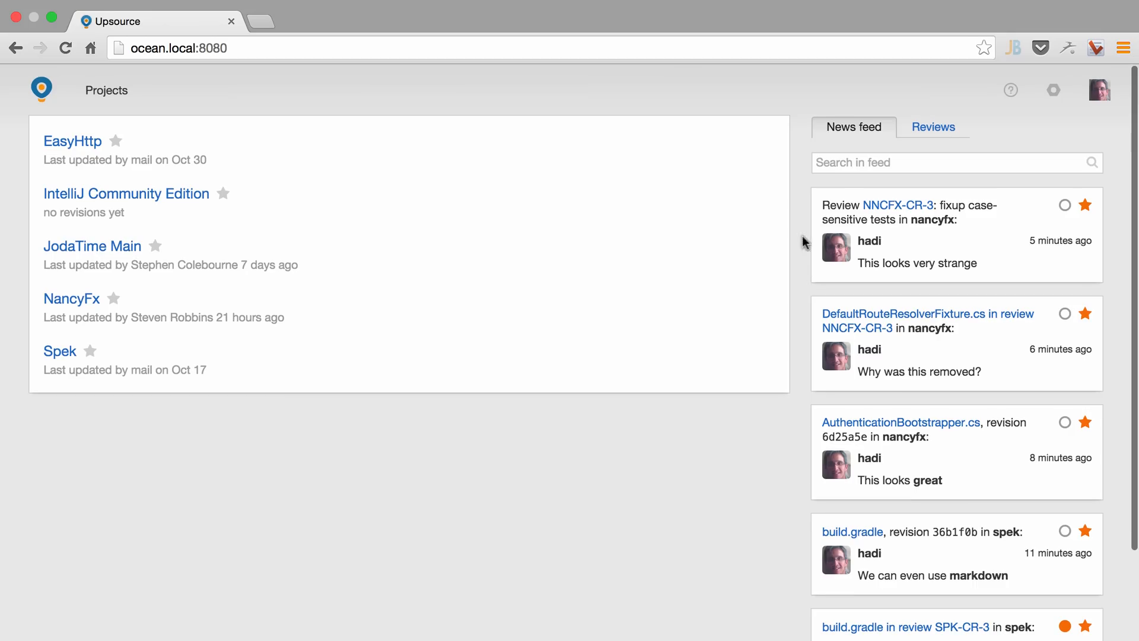
- Show the reviews awaiting my attention, headed by SPK-CR-7 and NNCFX-CR-3, on the projects home
left_click(933, 127)
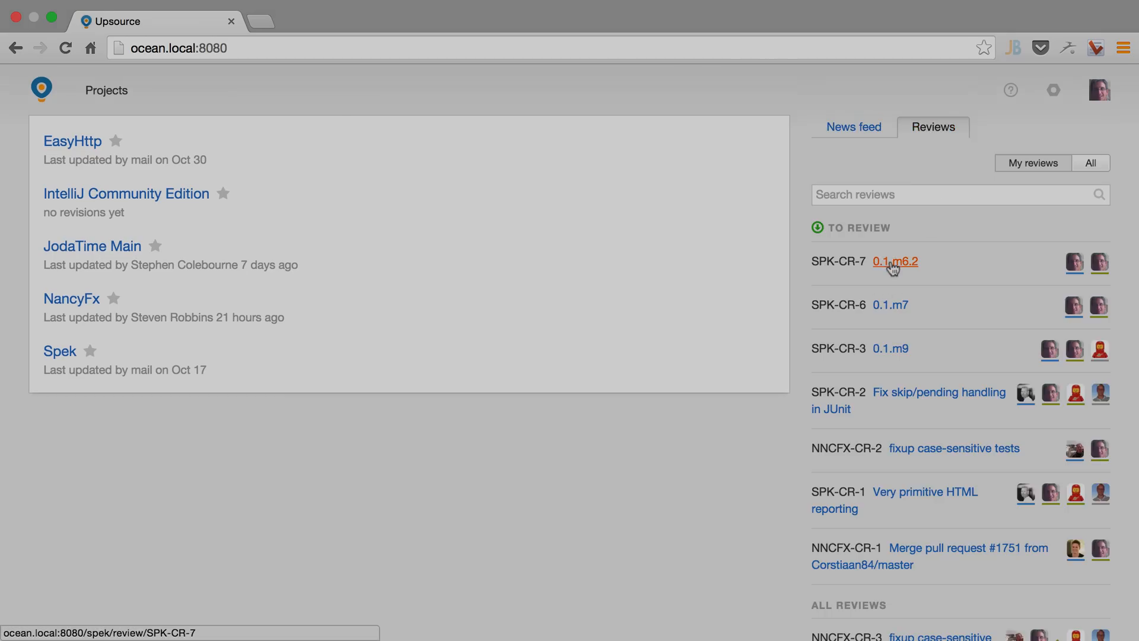